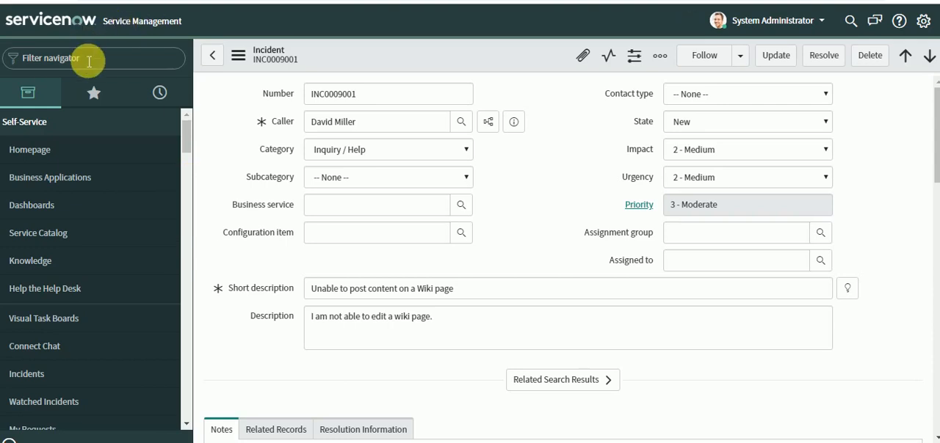
Filter the navigator for 'sys' and show the Business Rules list under System Definition.
text(system def)
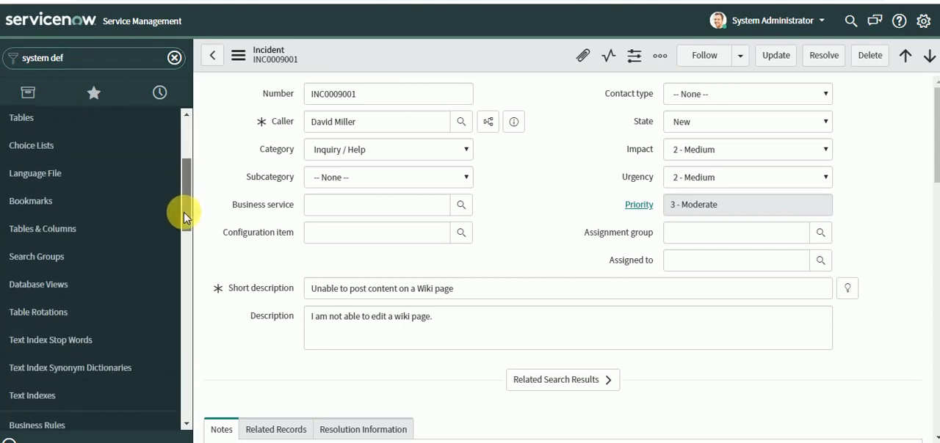
scroll(down, 3)
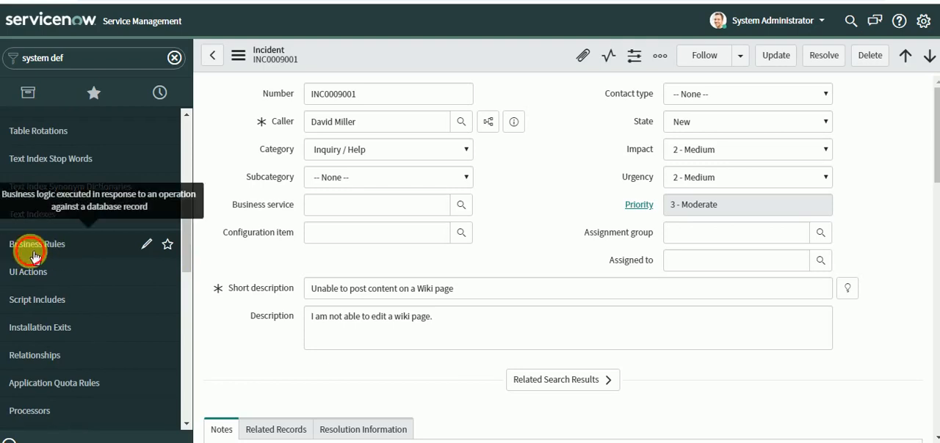
click(36, 243)
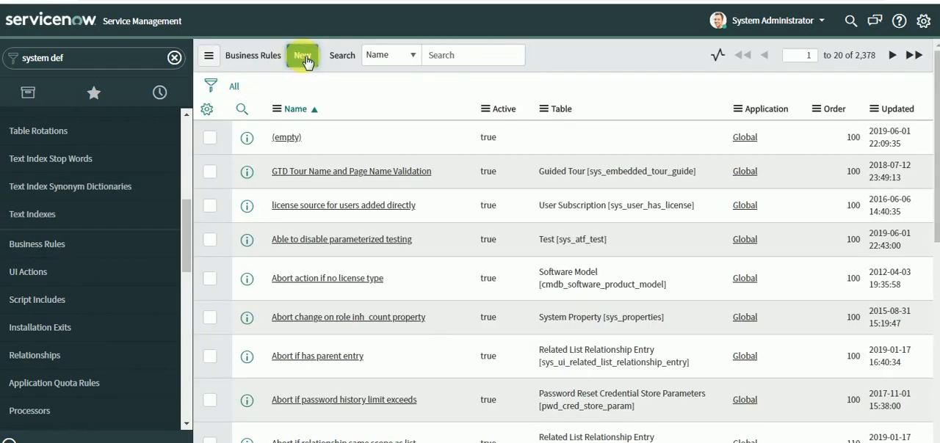
Create a new business rule and name it 'test'.
click(302, 55)
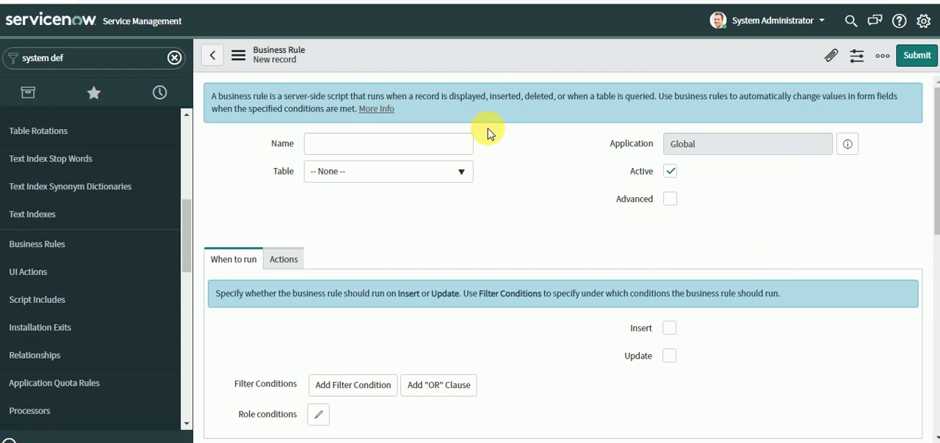
click(387, 143)
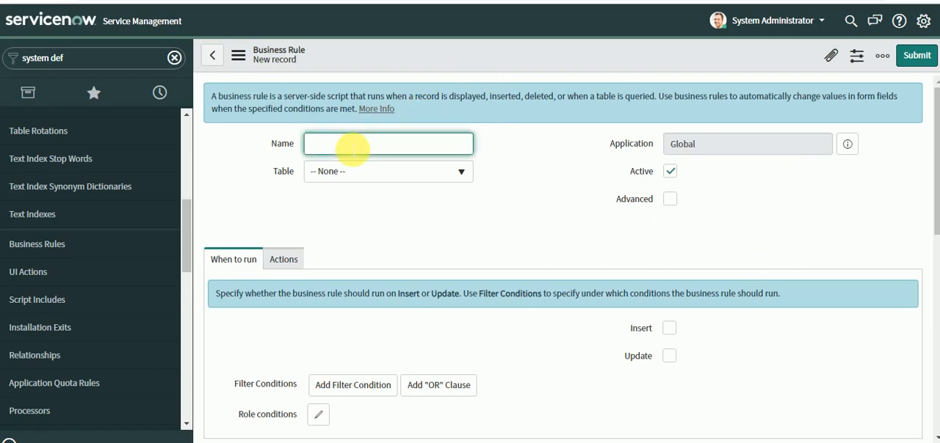
text(test)
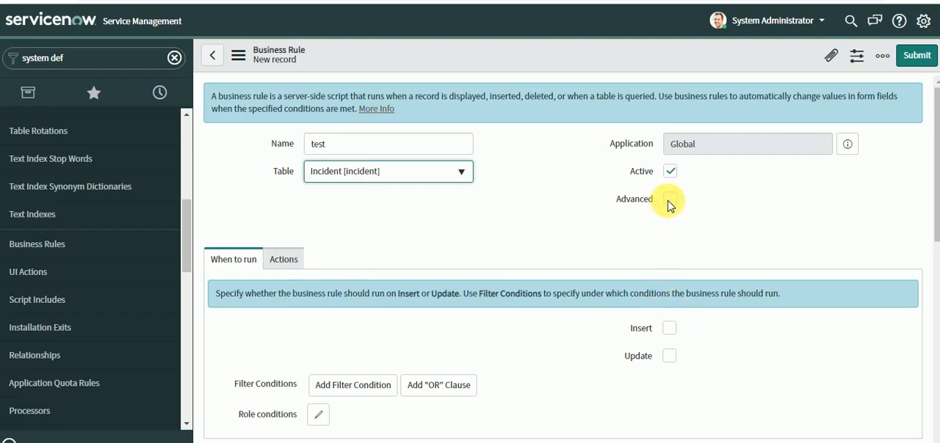
click(669, 199)
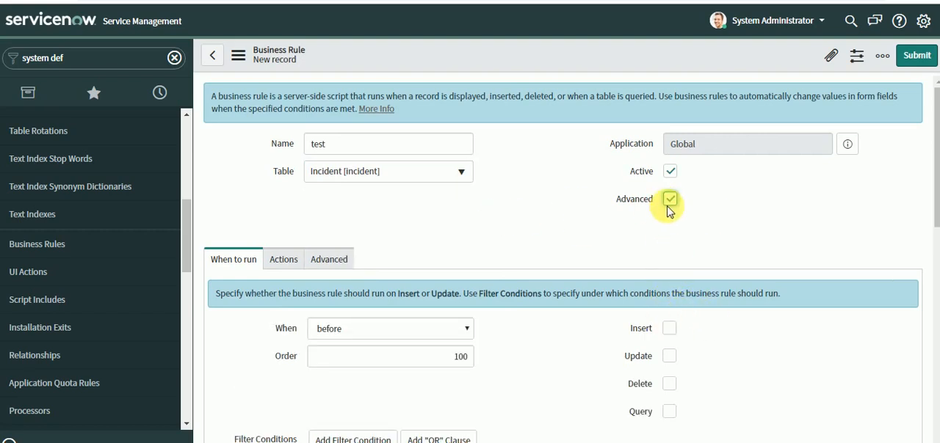
click(669, 199)
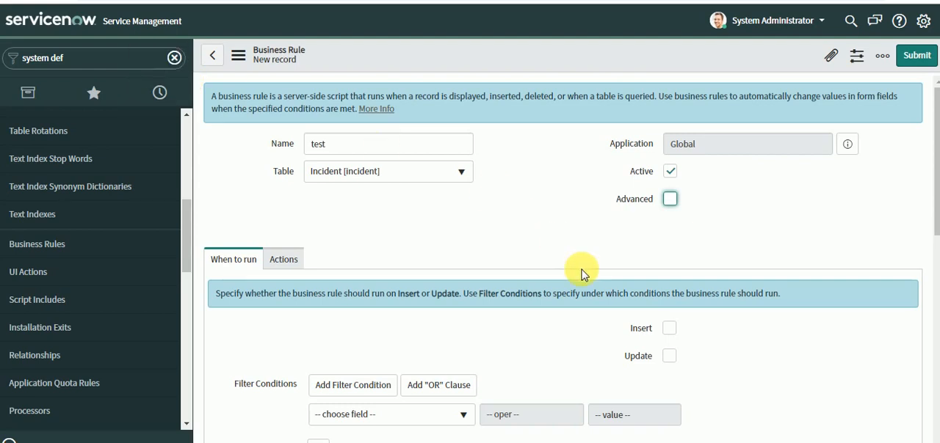
mouse_move(934, 189)
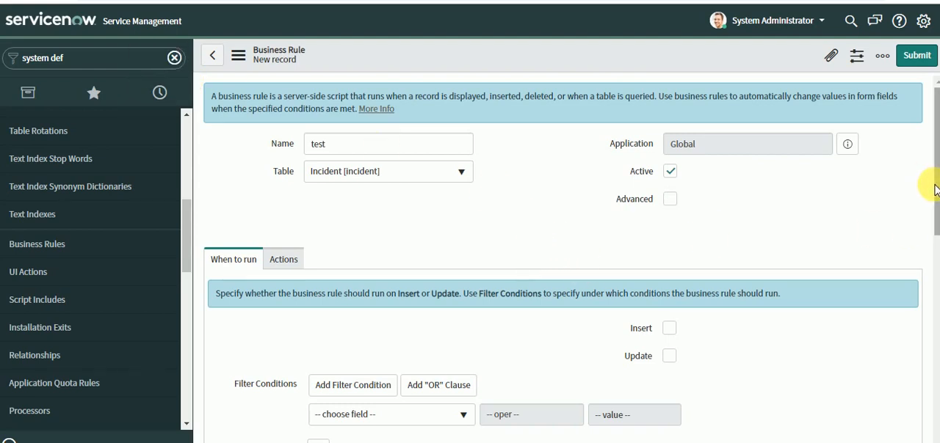
scroll(down, 3)
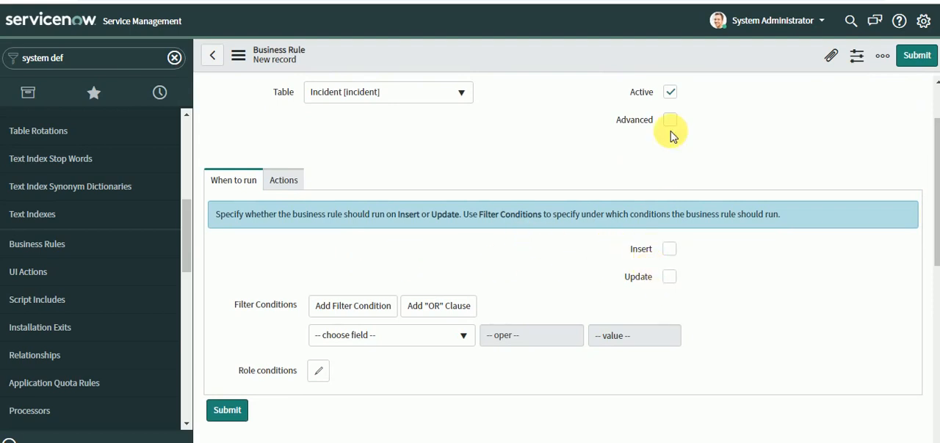
Enable Advanced on the rule and review its When to run settings (before, order 100).
click(669, 120)
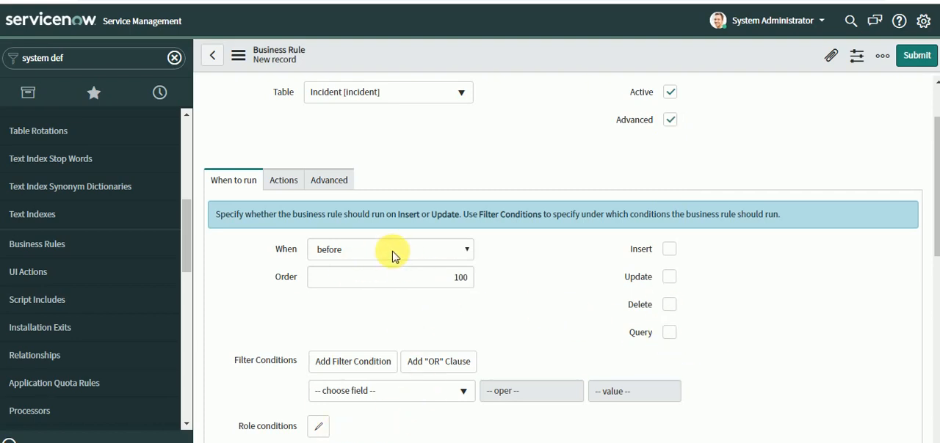
click(390, 249)
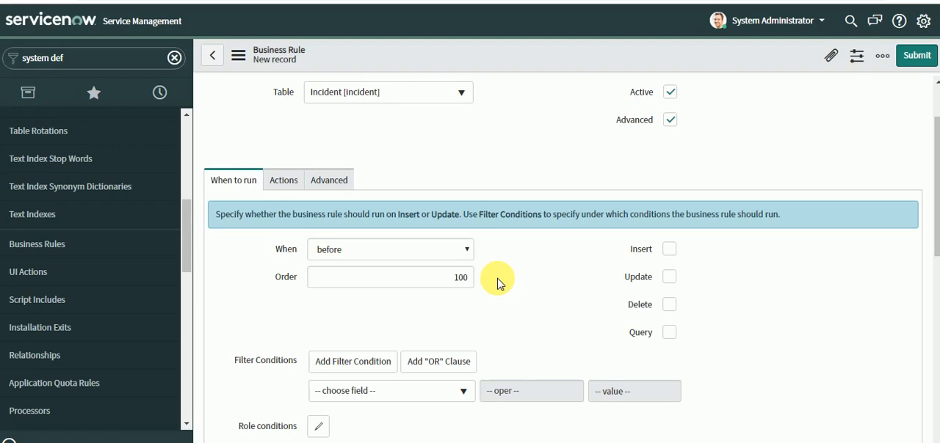
mouse_move(477, 282)
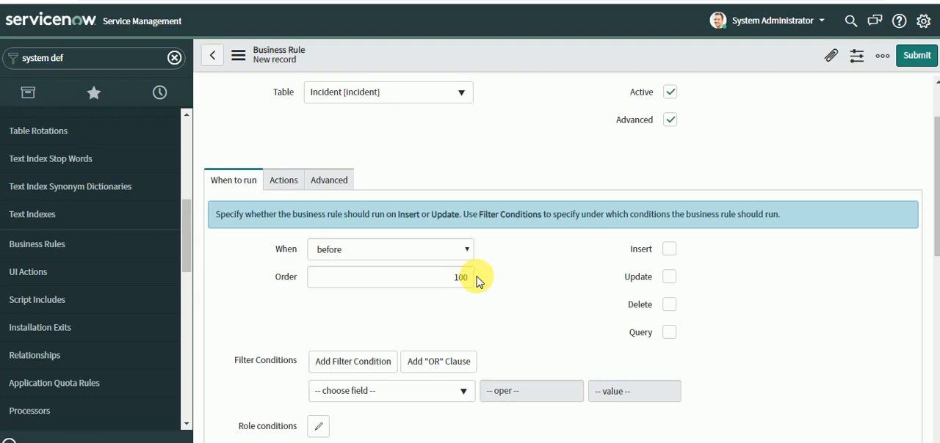
mouse_move(488, 286)
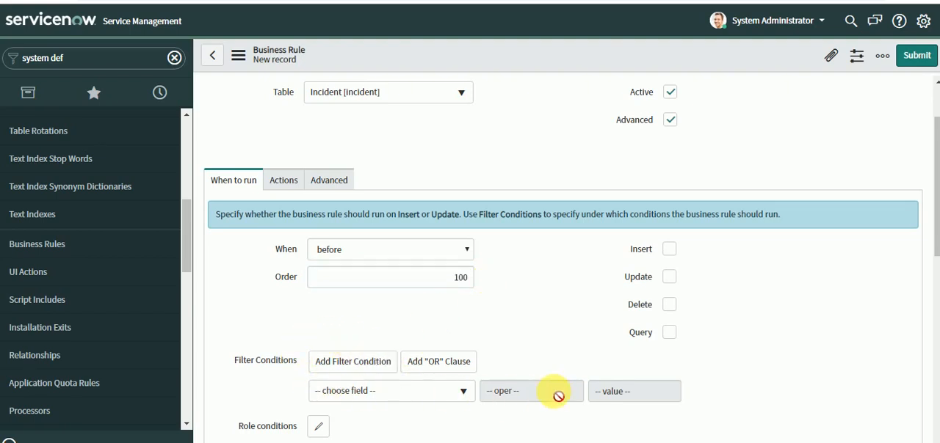
mouse_move(553, 352)
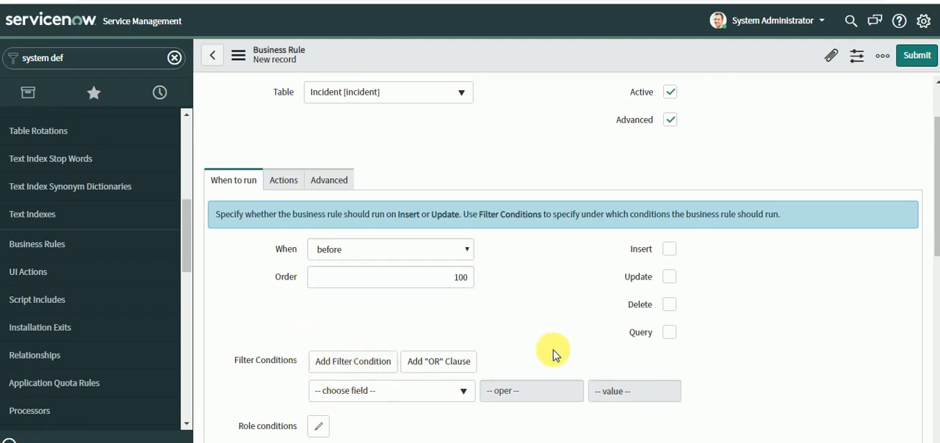
mouse_move(932, 239)
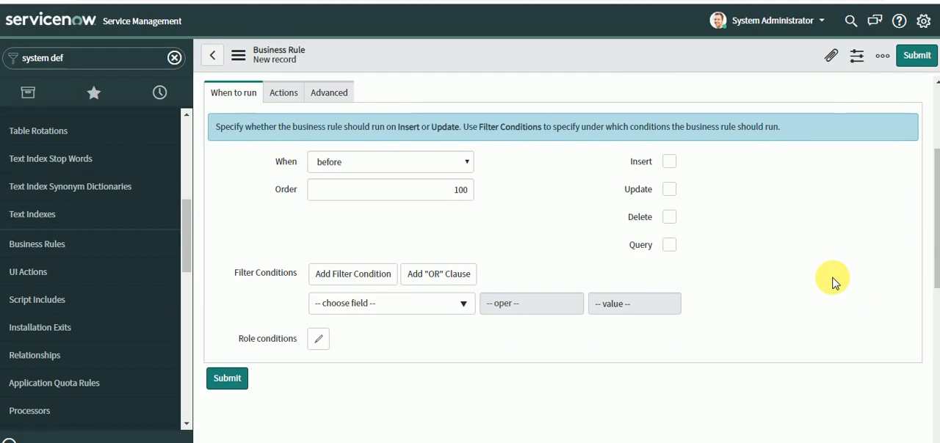
mouse_move(402, 329)
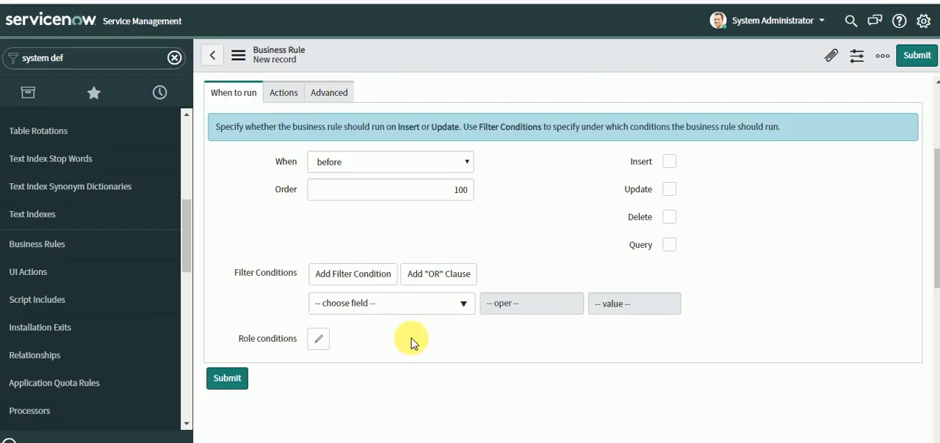
mouse_move(643, 176)
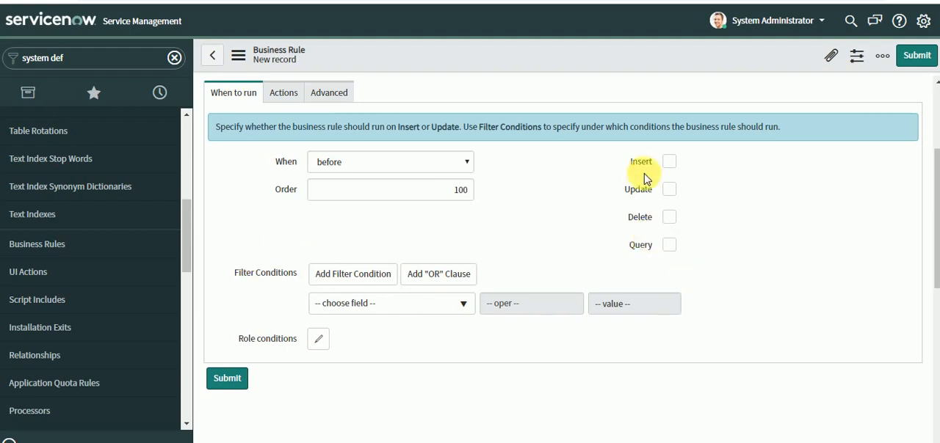
mouse_move(389, 166)
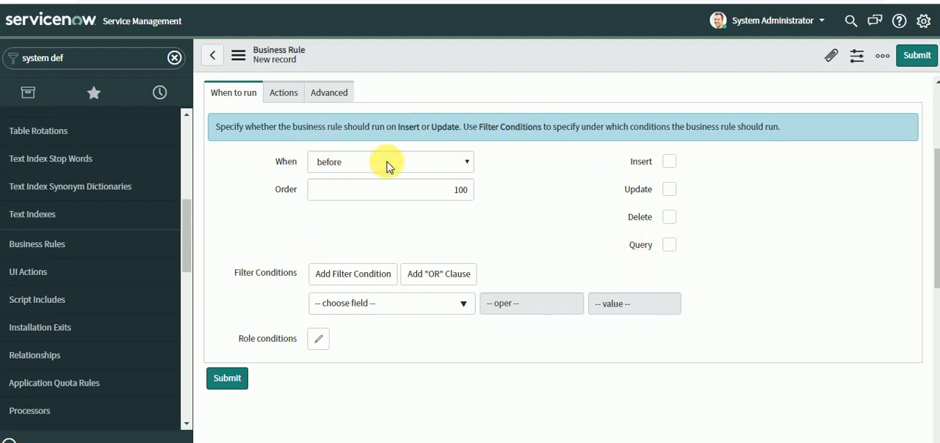
Untick Advanced so only When to run and Actions remain.
click(390, 161)
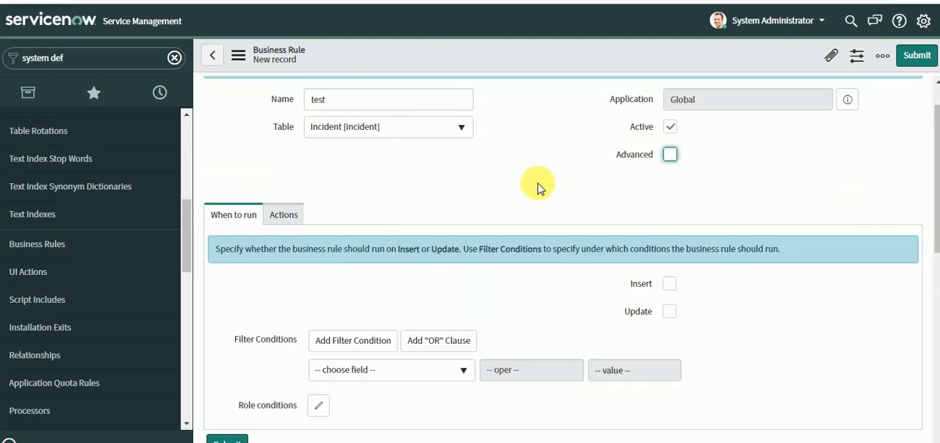
In Actions, search the Set field values chooser for 'stat' and pick State.
click(284, 214)
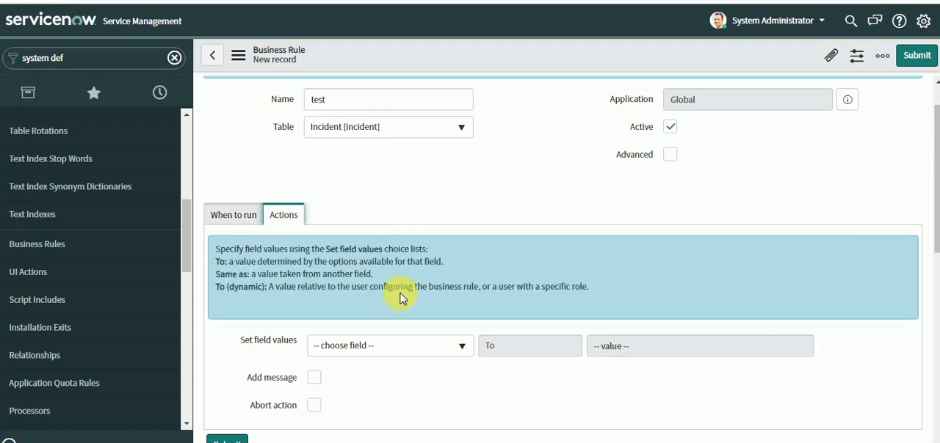
click(389, 345)
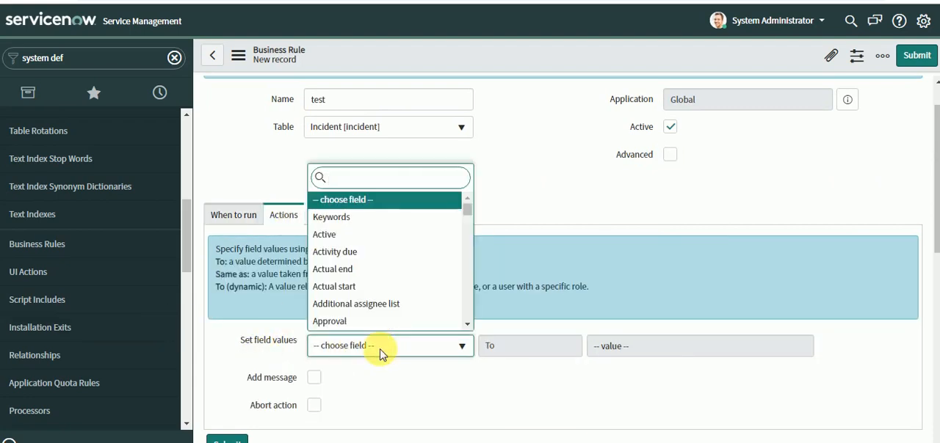
text(set)
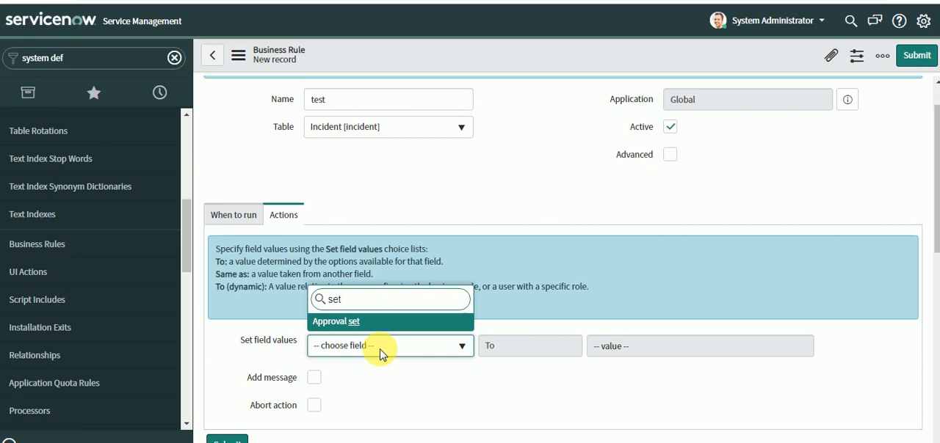
click(390, 346)
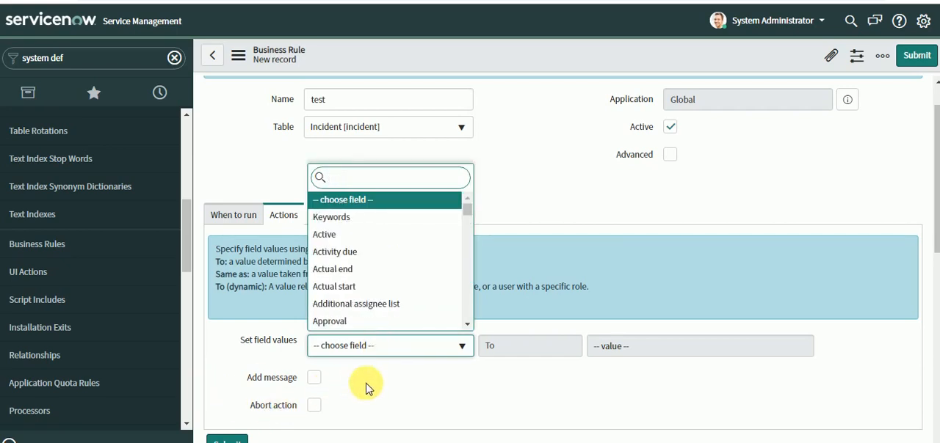
mouse_move(374, 373)
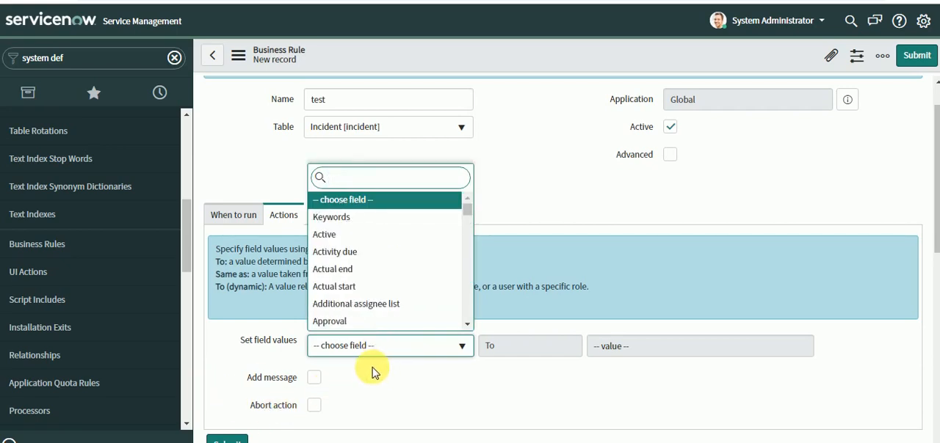
text(wo)
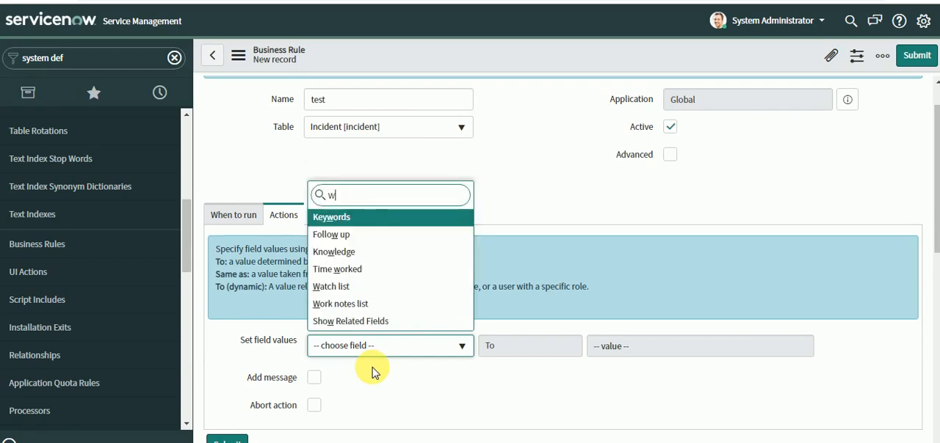
key(backspace)
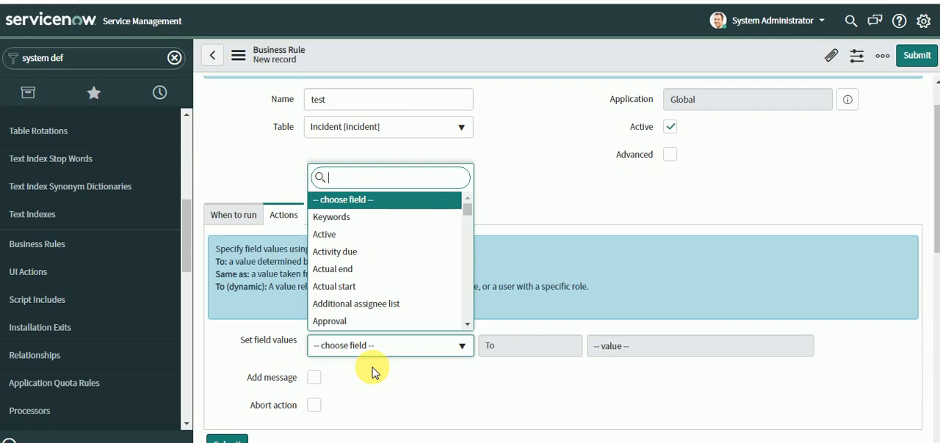
text(stat)
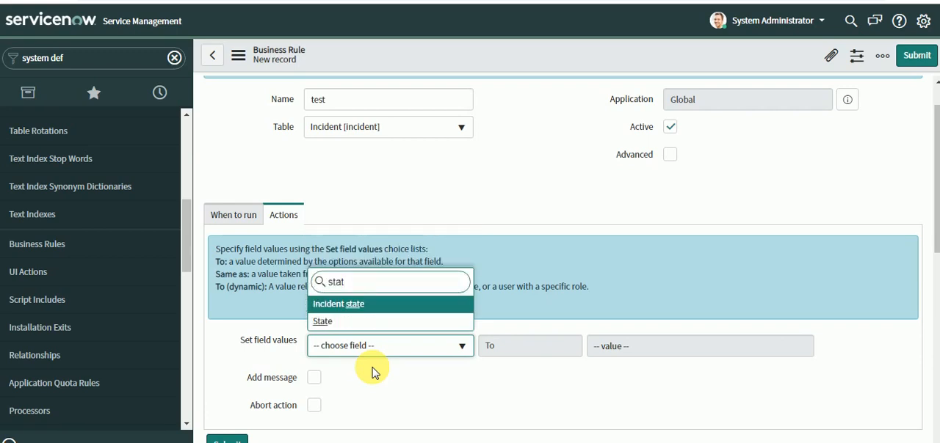
click(323, 321)
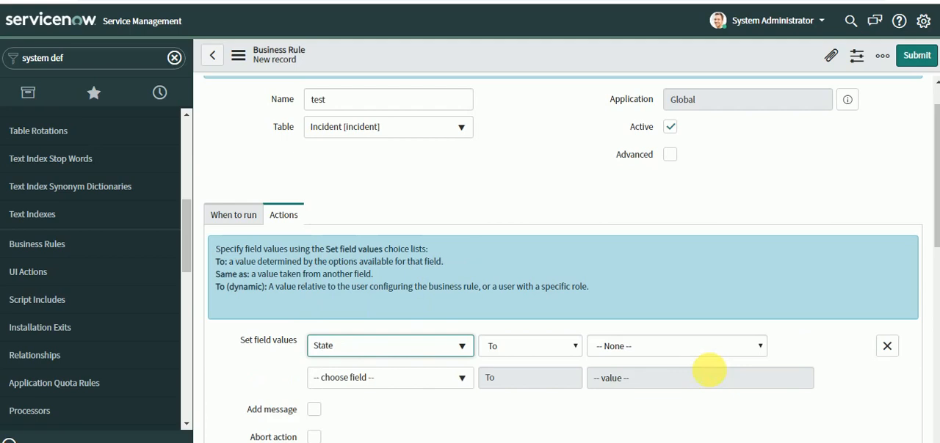
Set the State value to In Progress.
click(676, 346)
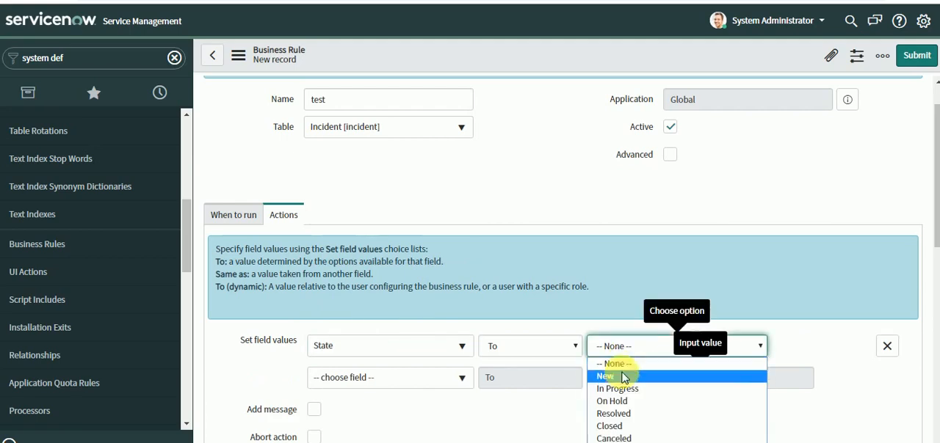
click(617, 388)
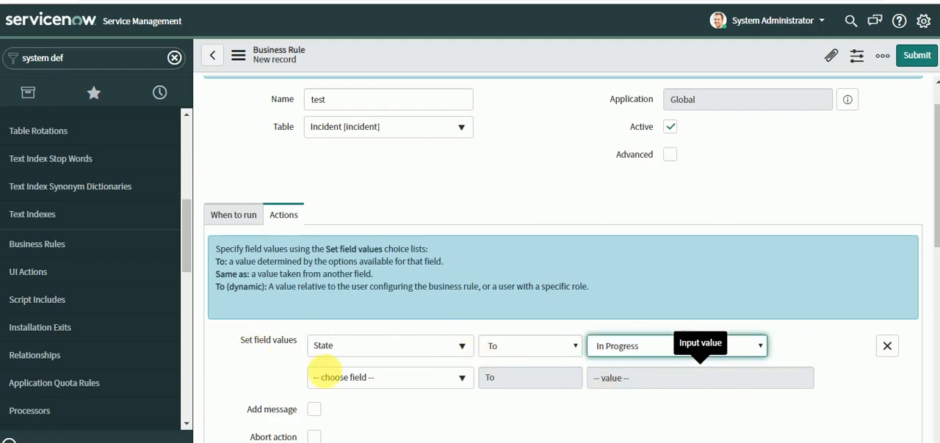
scroll(down, 3)
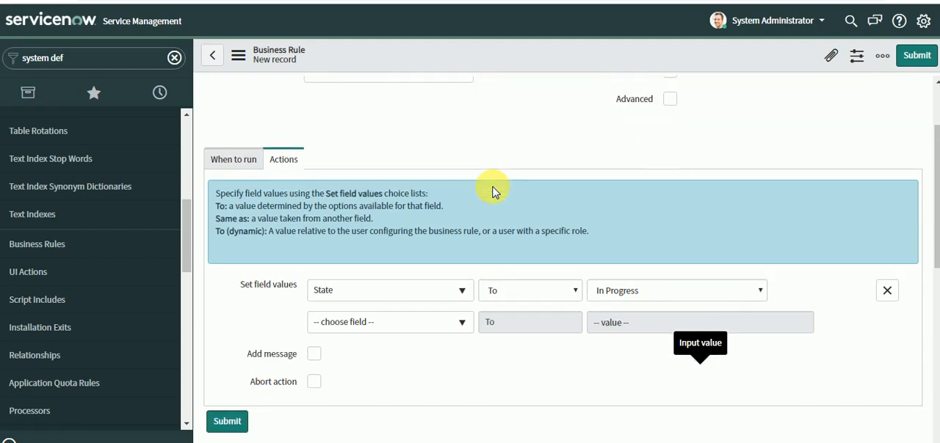
scroll(down, 3)
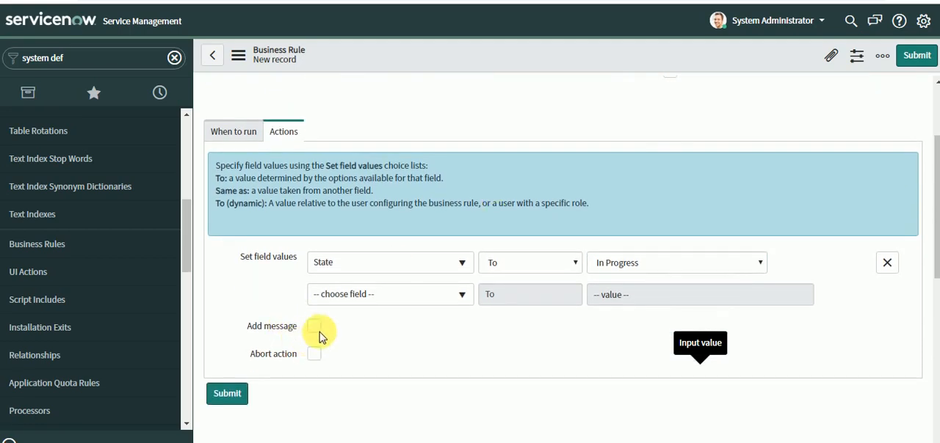
Toggle Add message and tick Abort action for the rule.
click(314, 327)
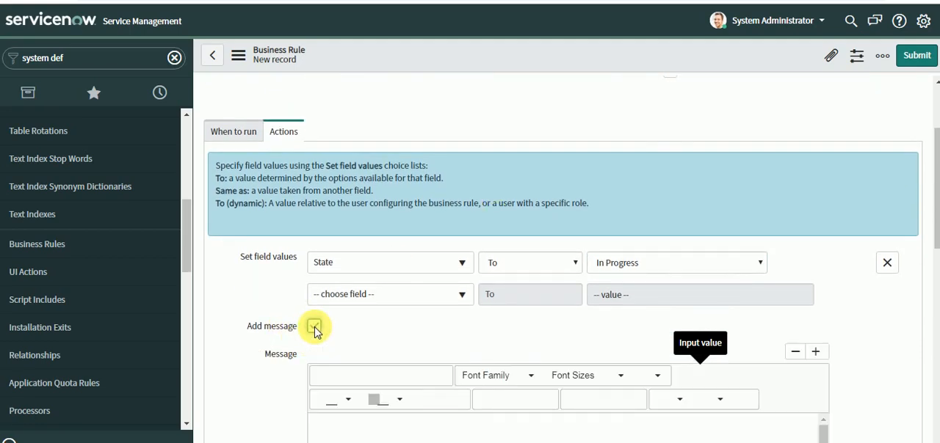
click(314, 326)
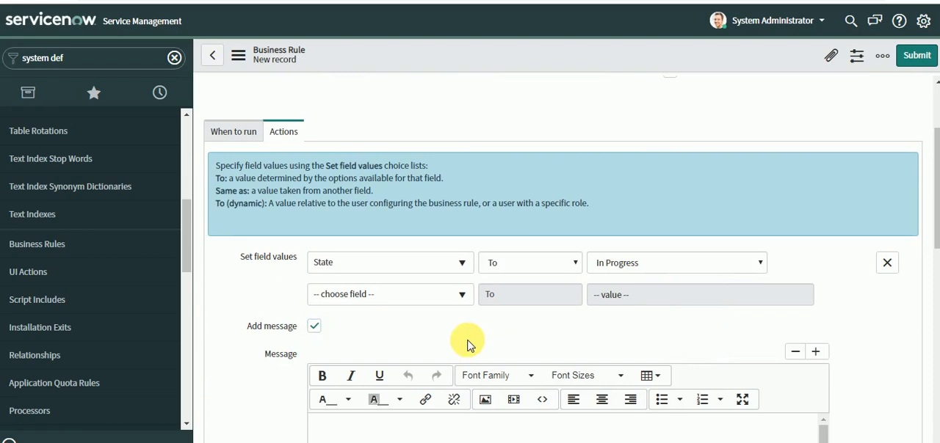
scroll(down, 3)
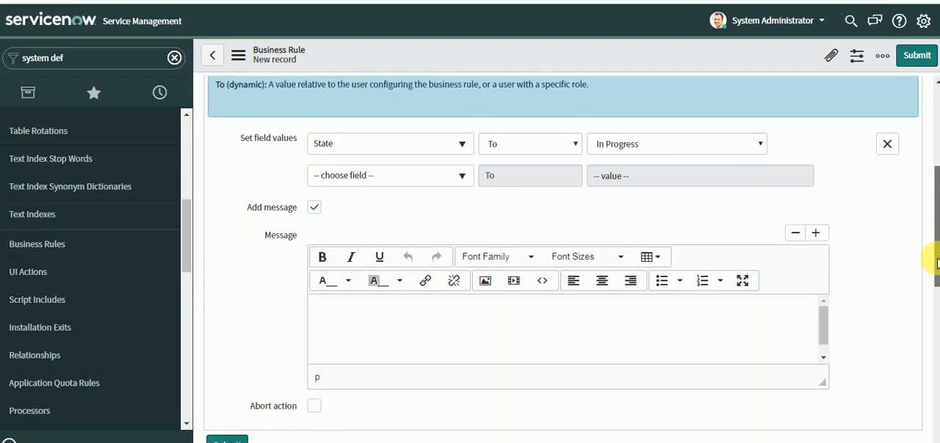
scroll(down, 3)
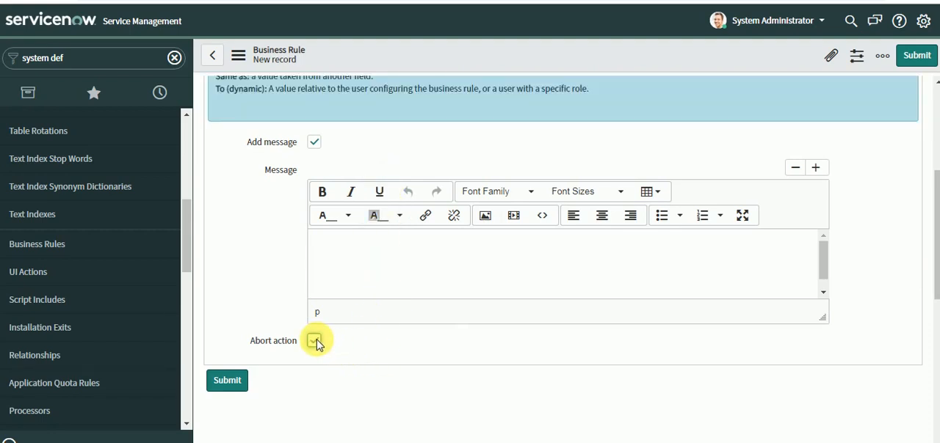
click(315, 341)
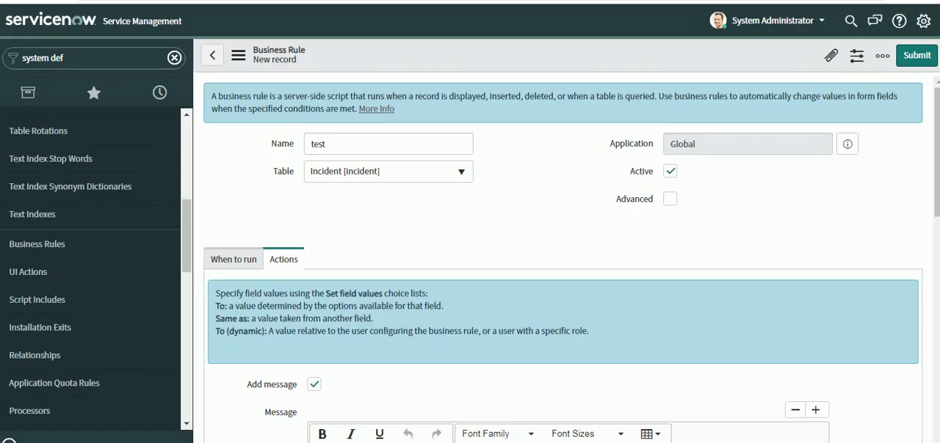
Turn Advanced back on with Abort action kept and message off, checking the Actions settings.
click(669, 199)
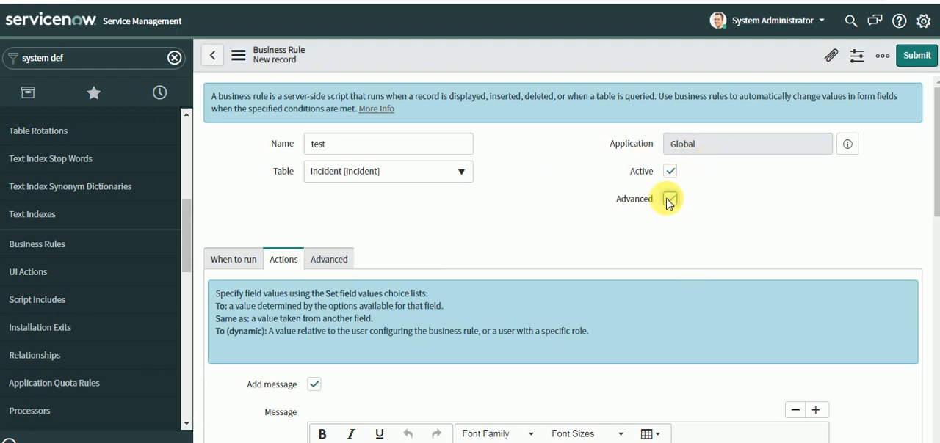
click(669, 199)
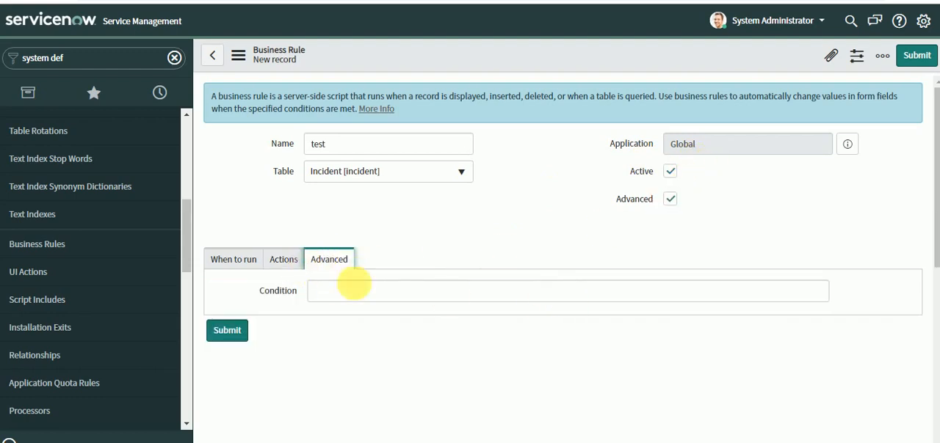
click(283, 259)
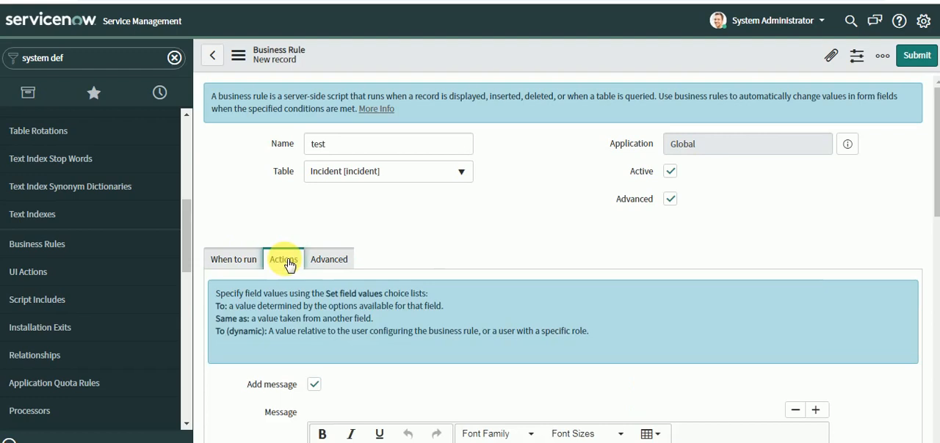
click(329, 259)
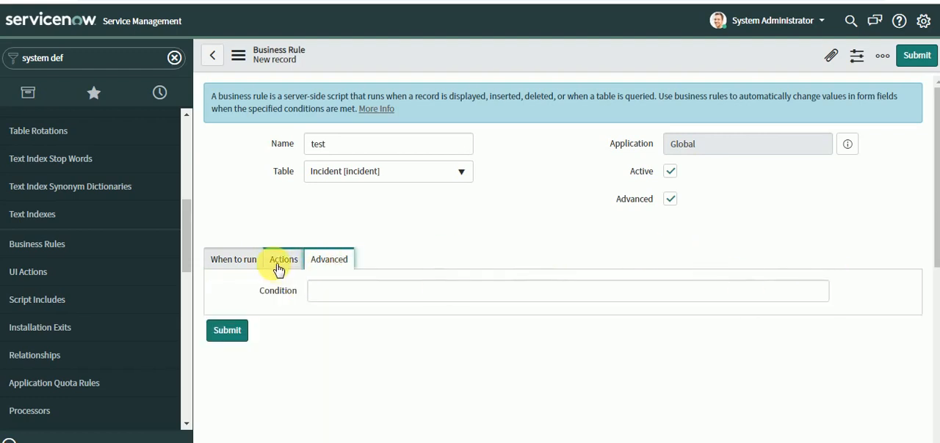
click(282, 260)
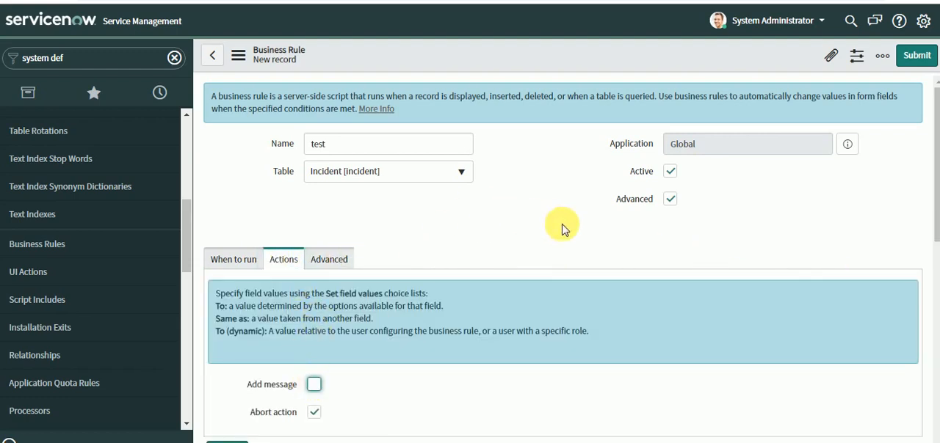
scroll(down, 3)
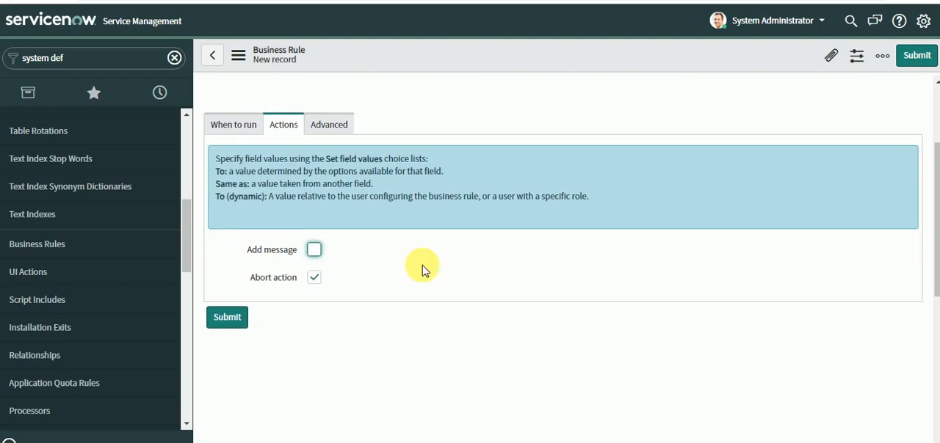
click(329, 124)
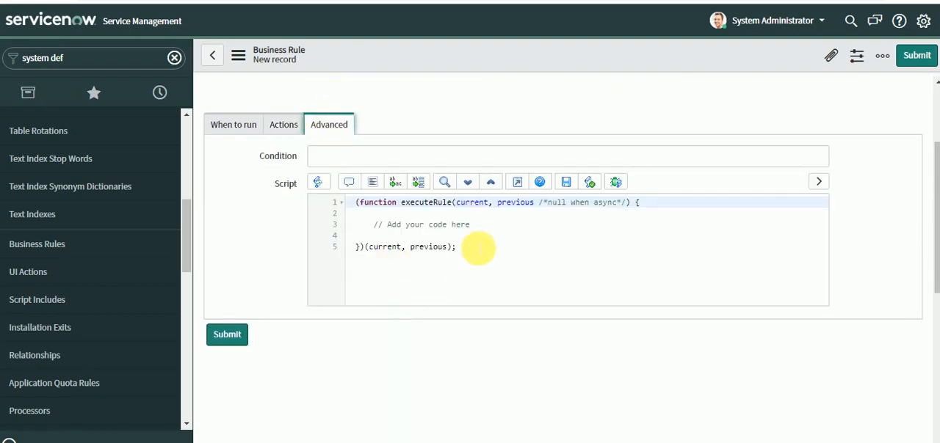
mouse_move(842, 223)
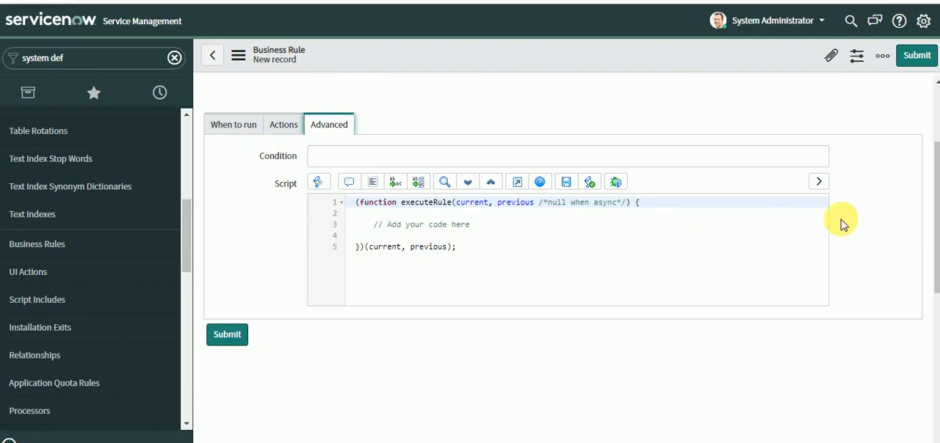
Toggle the script tree to show the field and API reference beside the script.
click(818, 181)
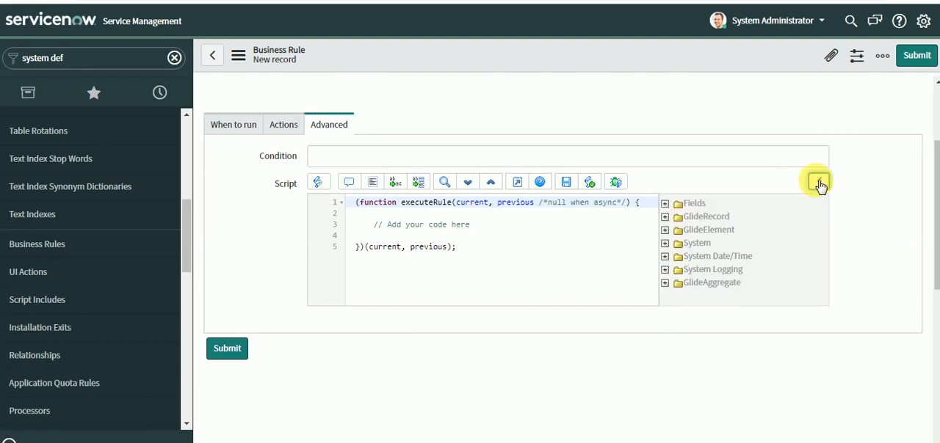
click(818, 182)
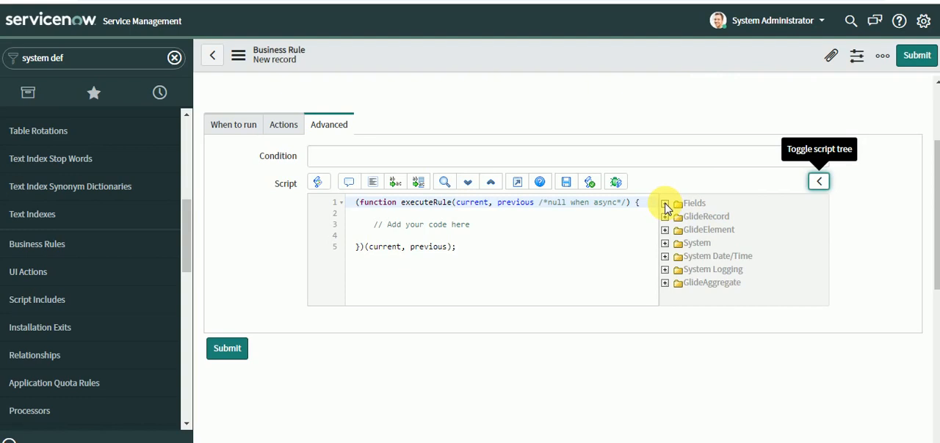
Expand Fields and the Caller reference's sub-fields in the script tree.
click(664, 203)
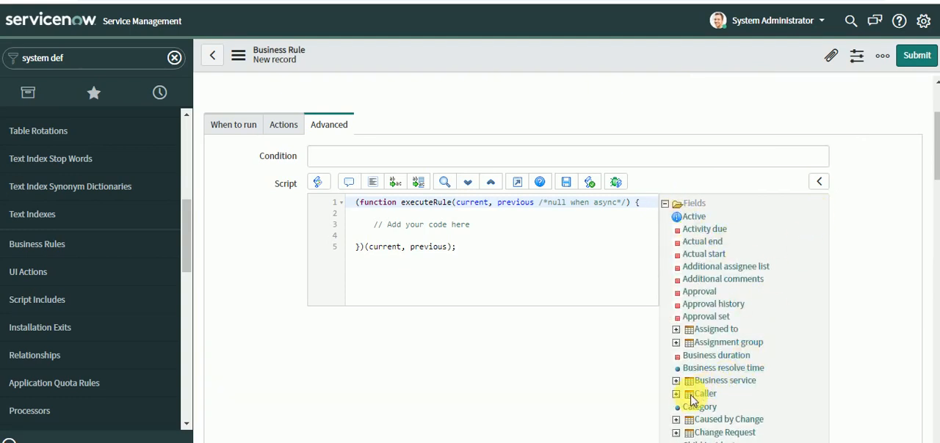
click(675, 393)
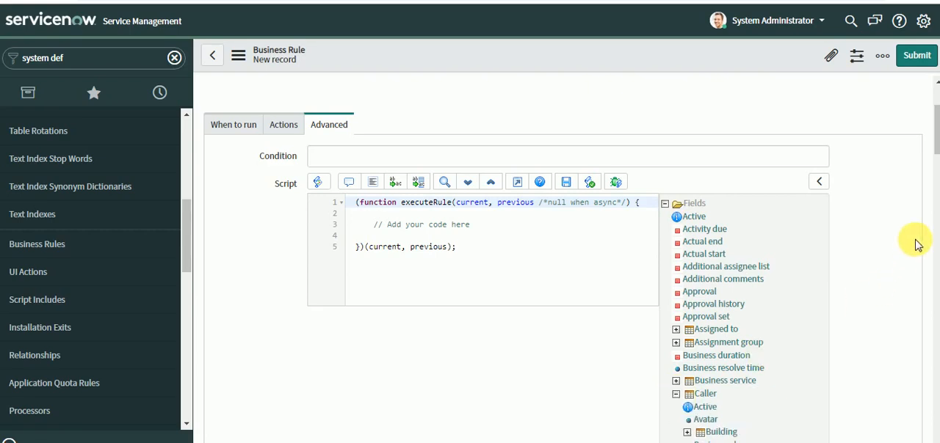
scroll(down, 3)
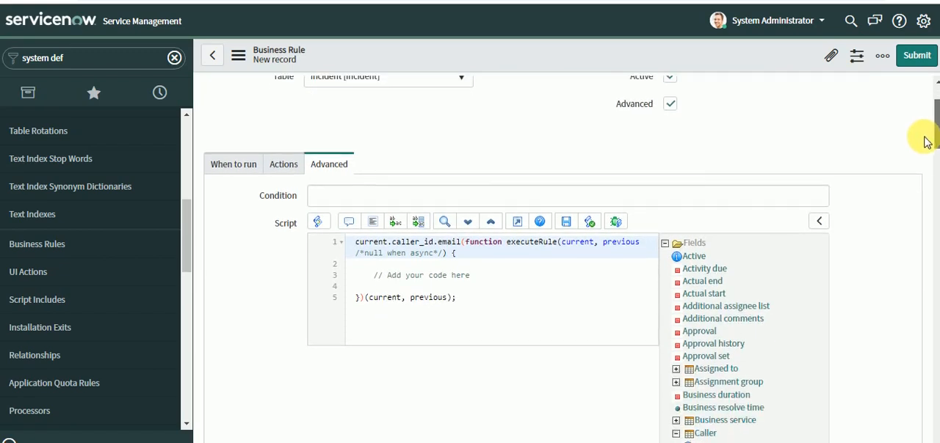
mouse_move(662, 185)
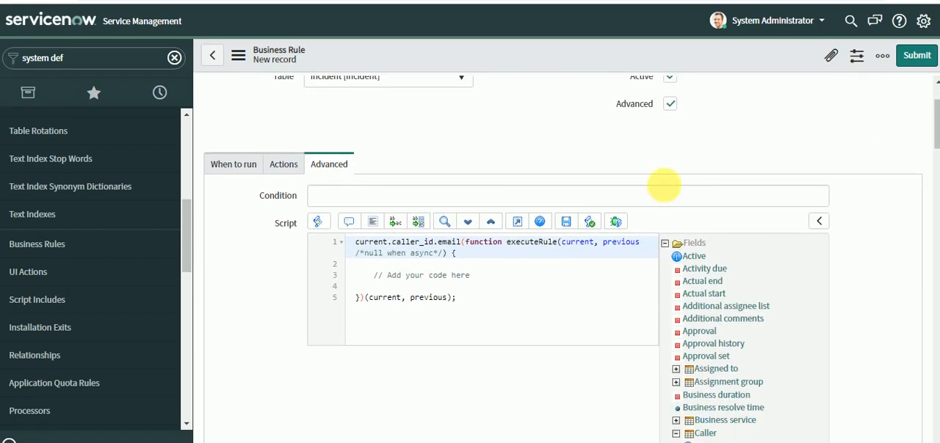
mouse_move(538, 221)
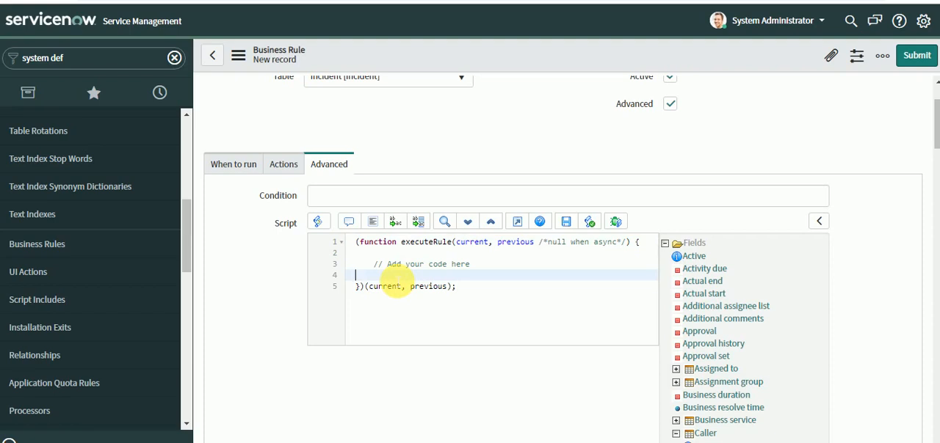
Insert current.caller_id.email on a new line in the script and expand GlideRecord.
key(Enter)
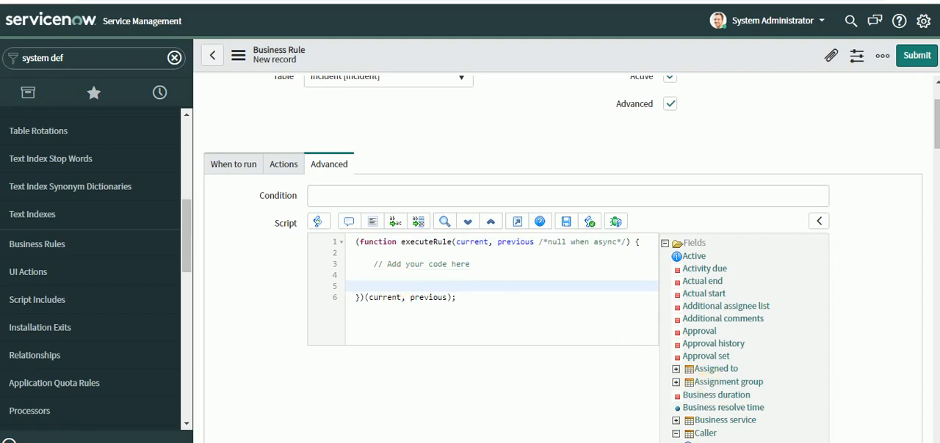
scroll(down, 3)
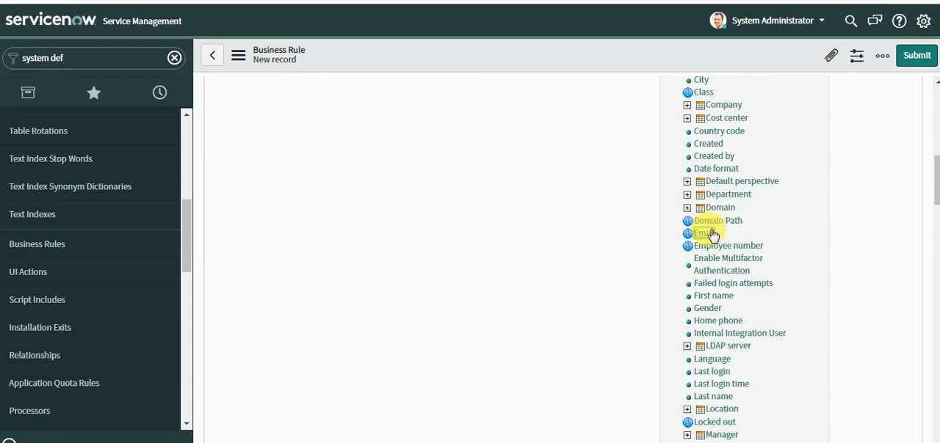
double_click(704, 234)
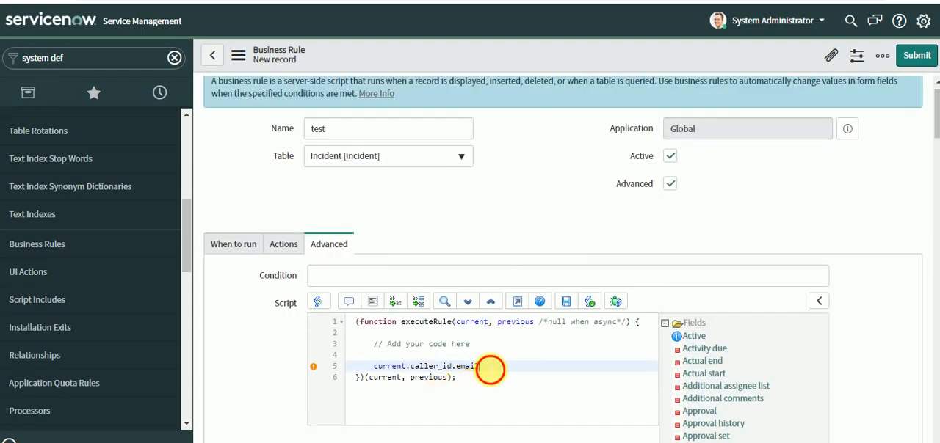
double_click(424, 366)
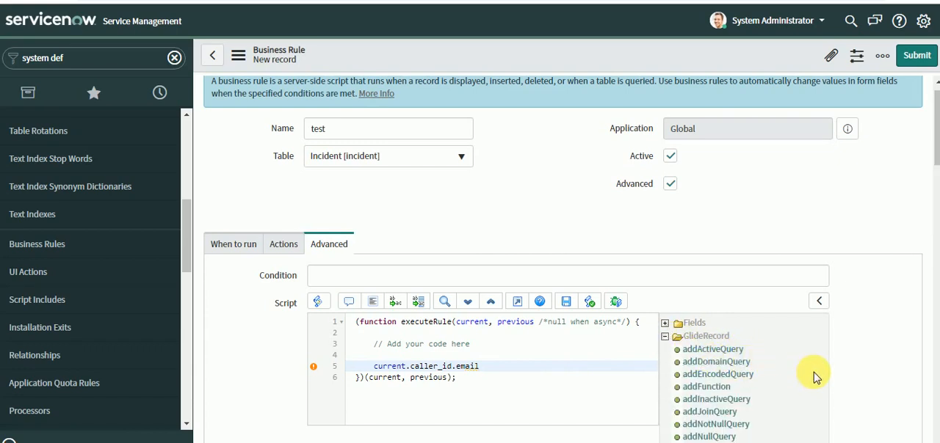
Begin a second script line with current. and browse GlideRecord methods down to updateWithReferences.
click(479, 365)
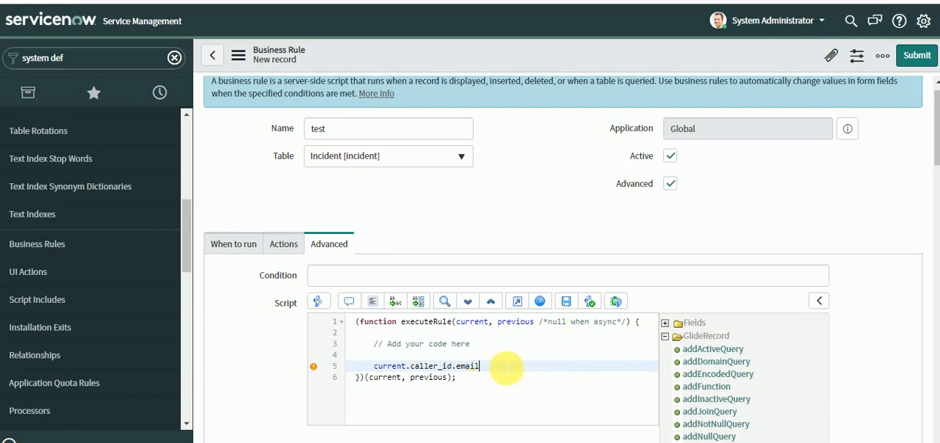
text(current.)
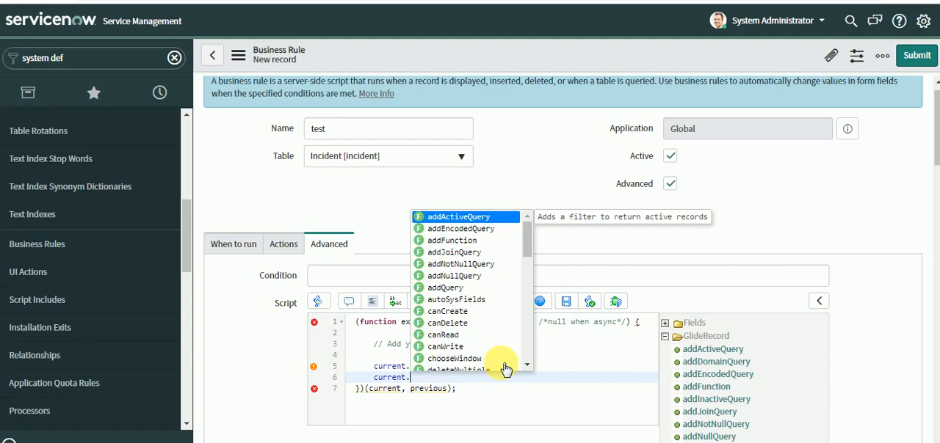
mouse_move(770, 380)
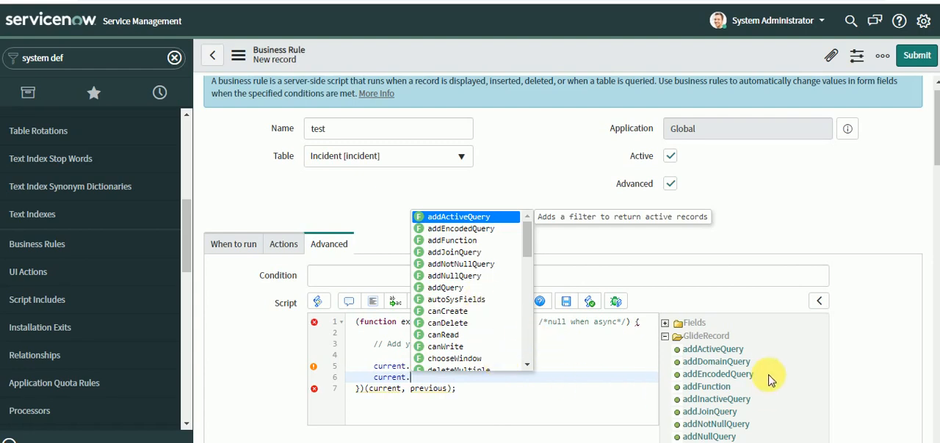
mouse_move(584, 365)
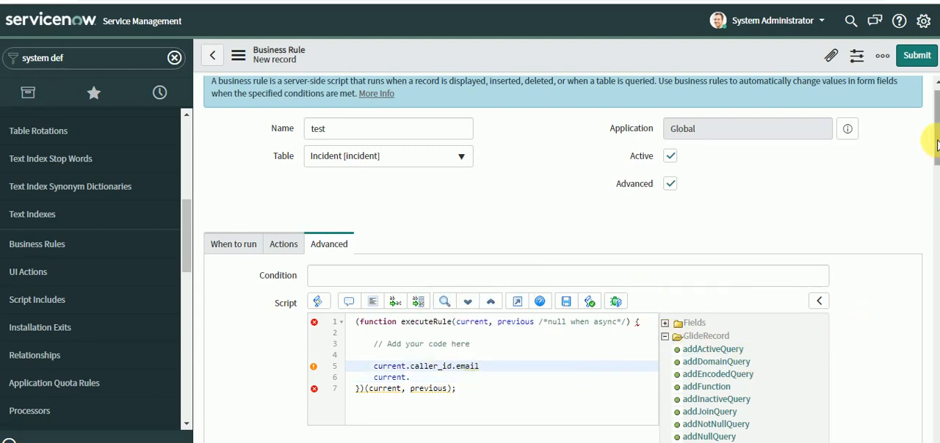
scroll(down, 3)
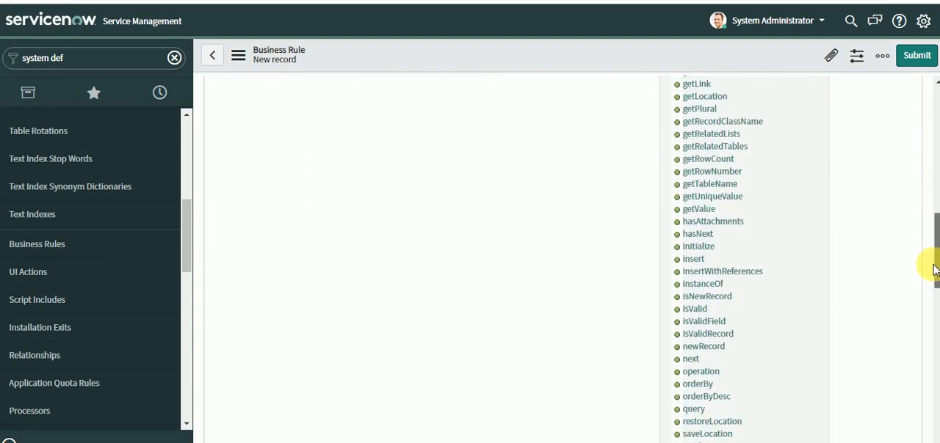
scroll(down, 3)
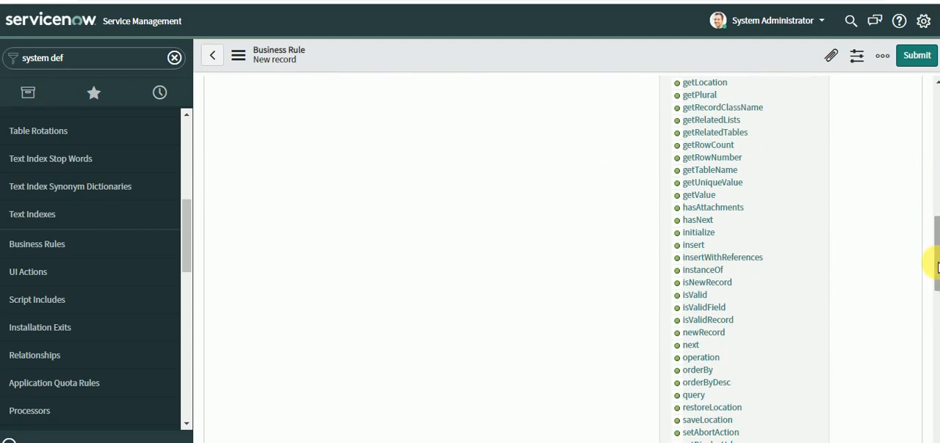
scroll(down, 3)
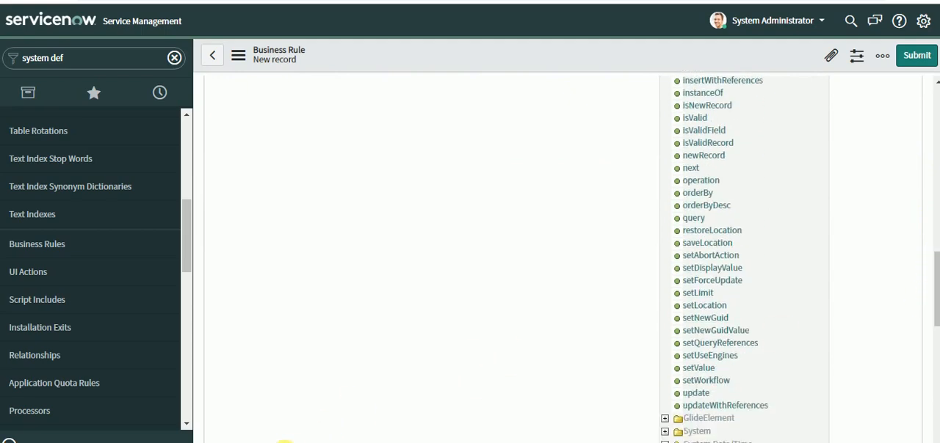